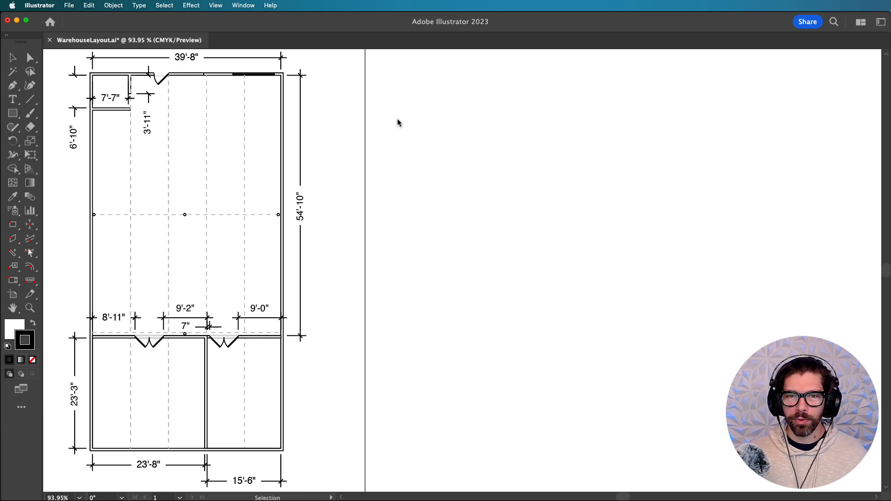
pyautogui.moveTo(375, 113)
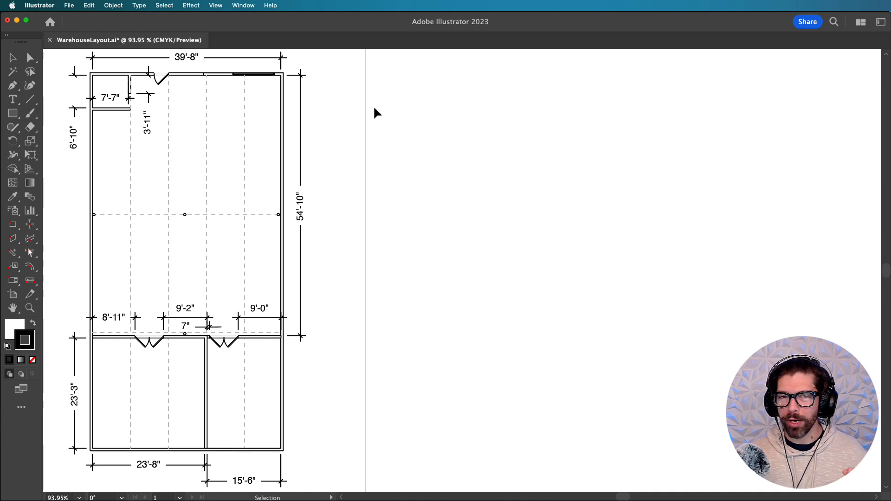
pyautogui.moveTo(241, 9)
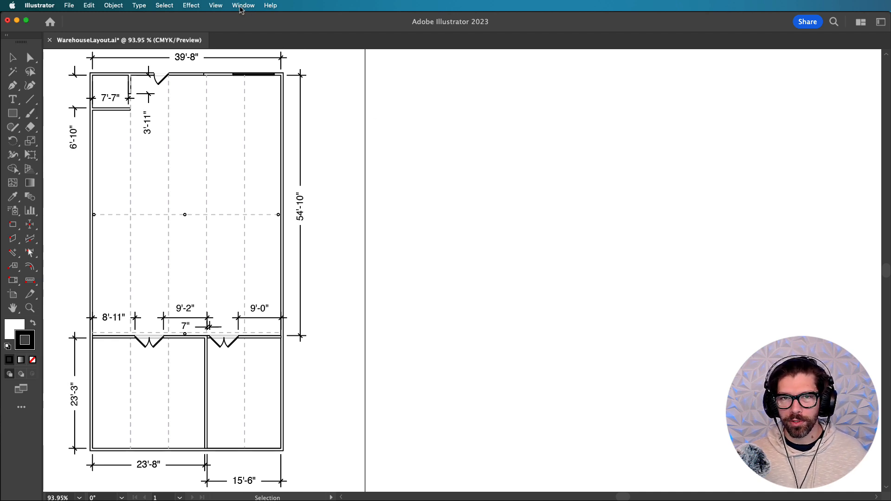
# Browse the Window menu for the CADtools CADlayers panel.
pyautogui.click(243, 6)
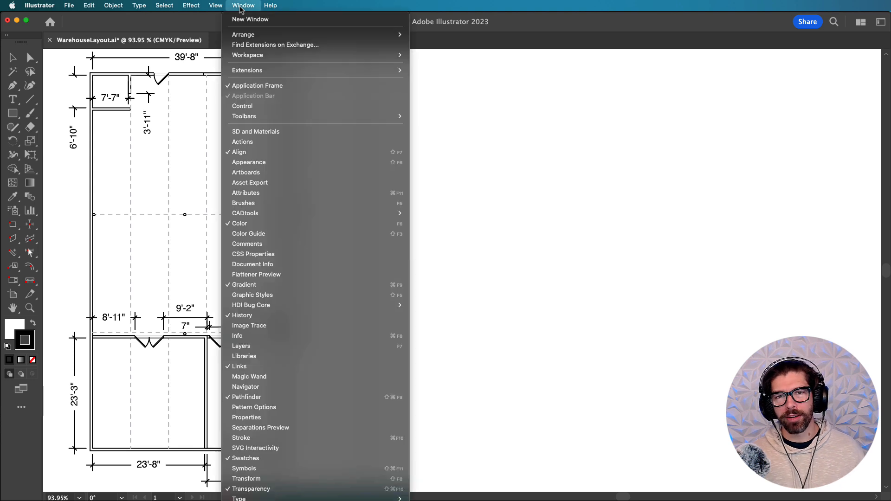
pyautogui.moveTo(244, 213)
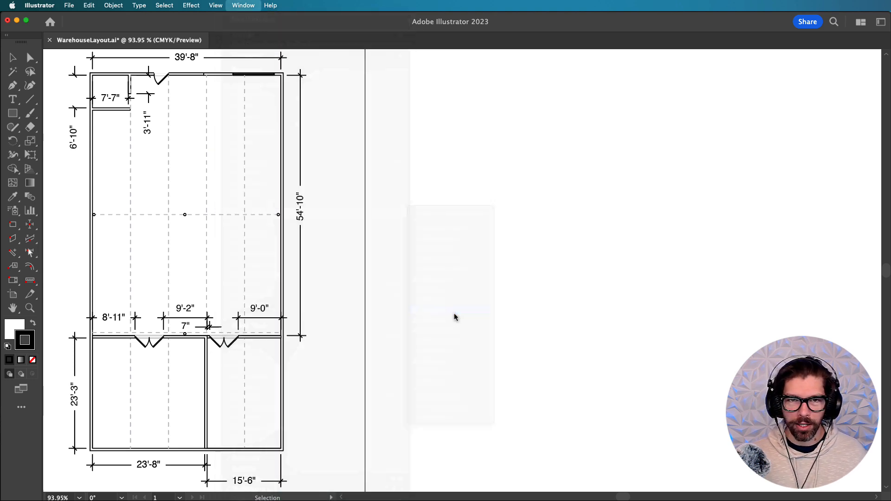
# Show the CADlayers panel (seven groups) and the standard Layers panel (twelve layers) side by side.
pyautogui.click(242, 6)
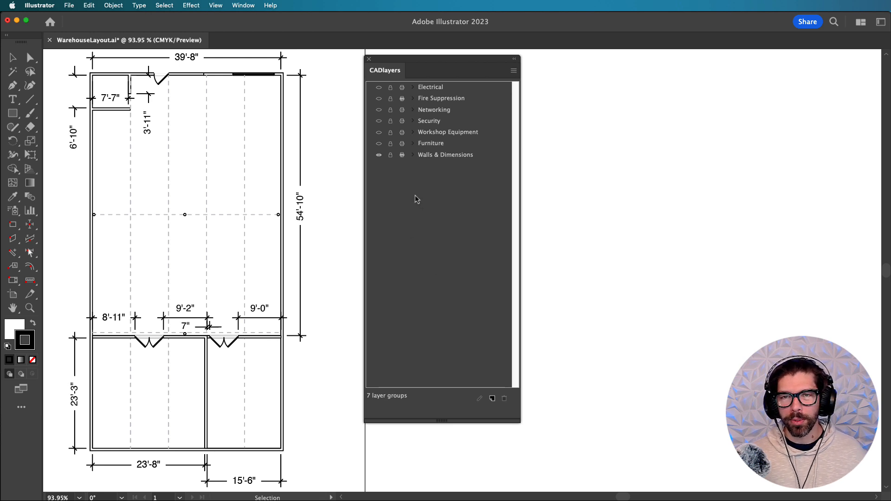
pyautogui.moveTo(256, 24)
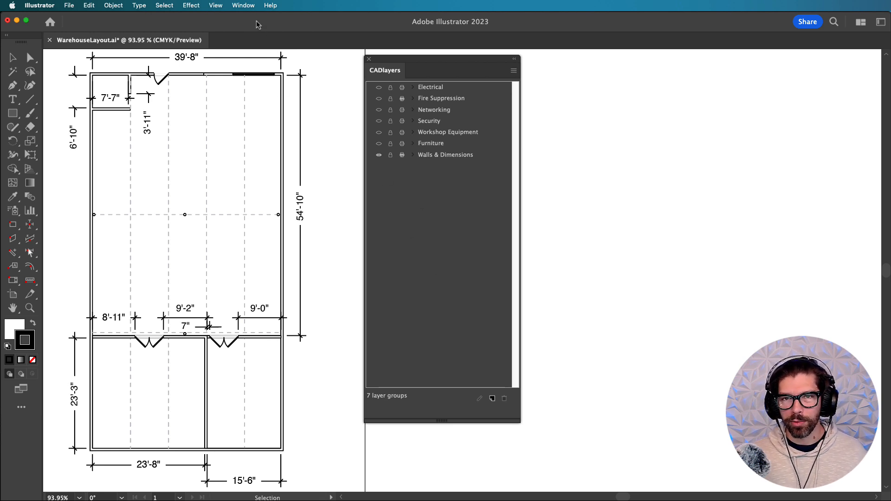
pyautogui.moveTo(244, 10)
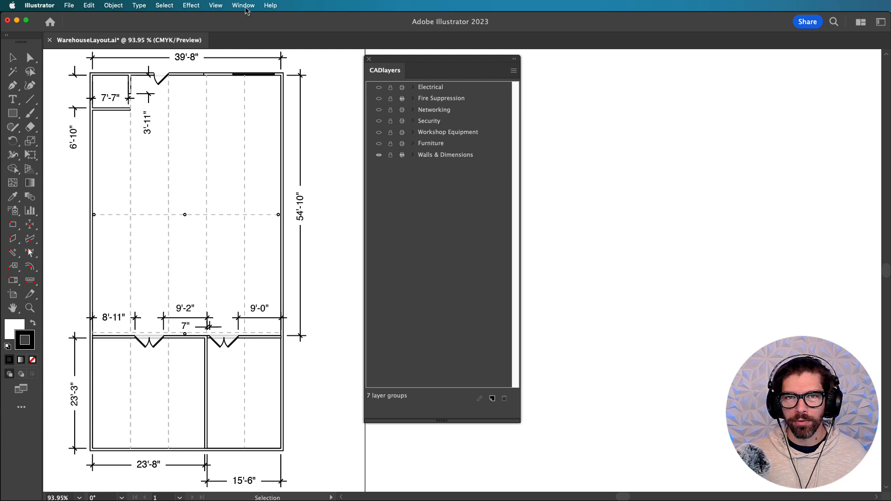
pyautogui.click(243, 5)
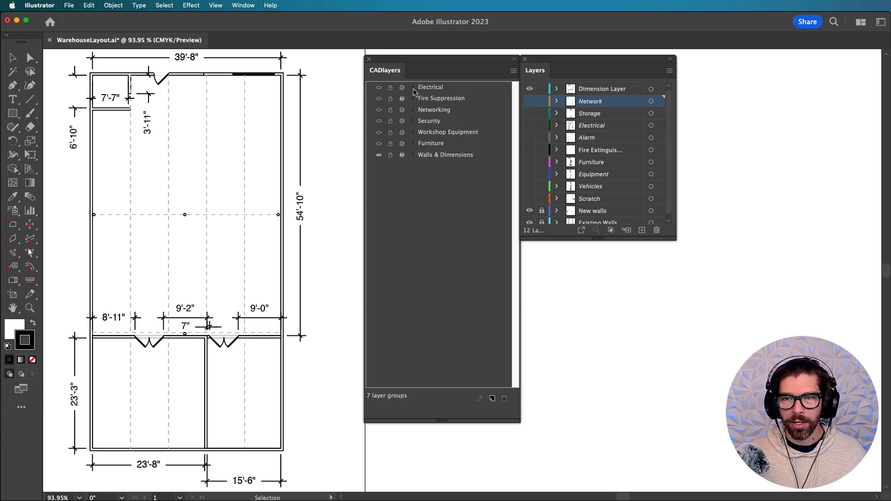
pyautogui.moveTo(379, 171)
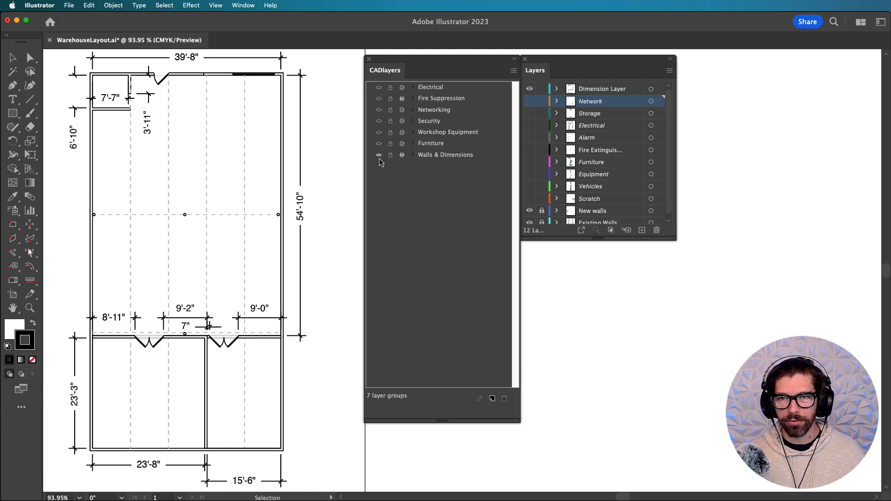
pyautogui.moveTo(414, 160)
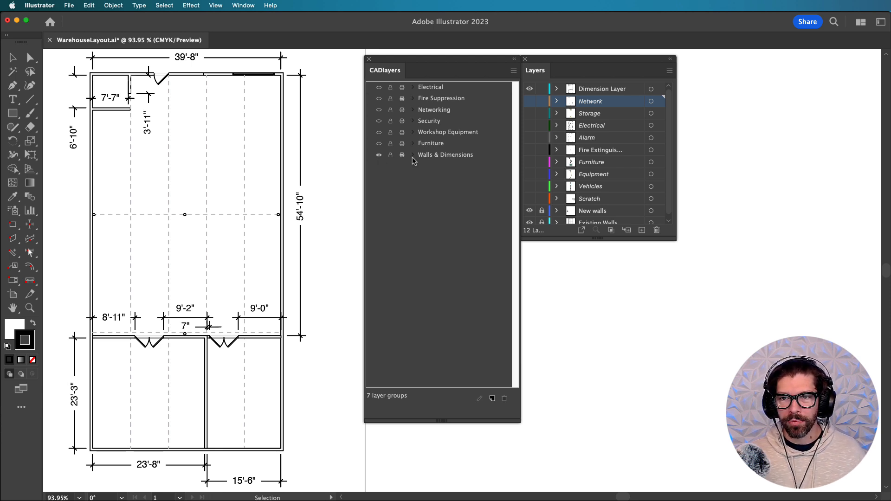
pyautogui.click(412, 154)
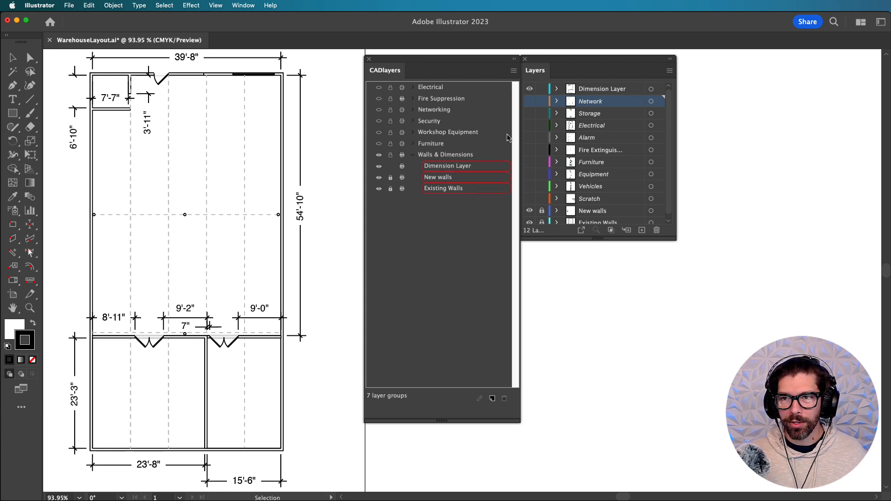
pyautogui.moveTo(579, 95)
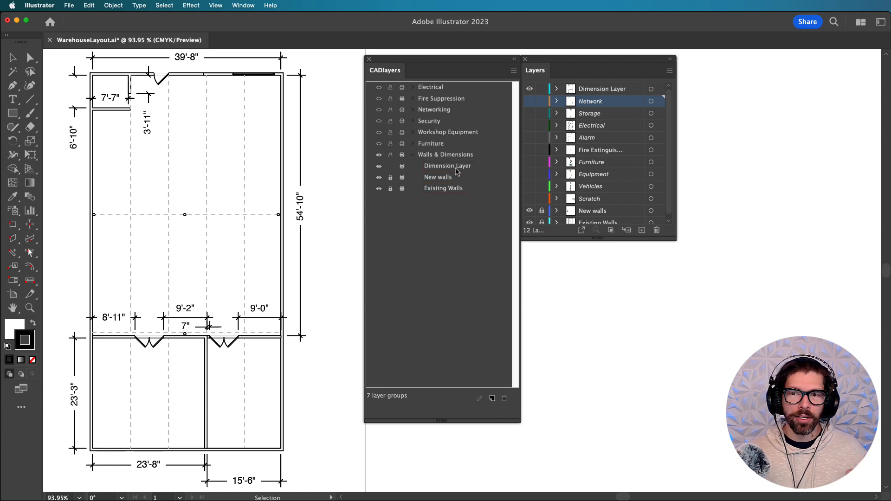
pyautogui.click(437, 176)
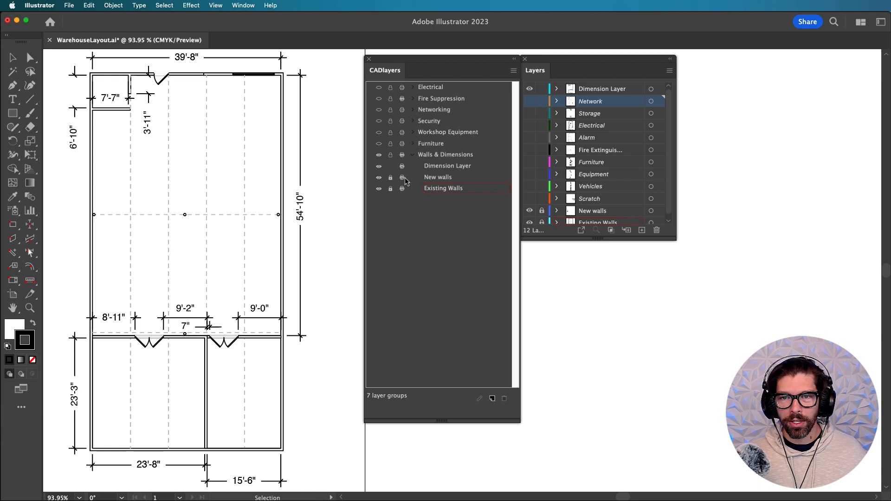
pyautogui.click(407, 154)
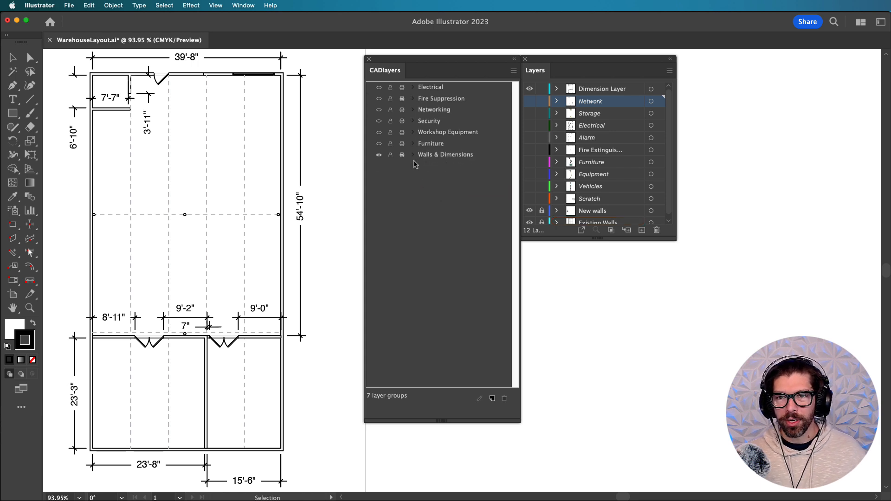
pyautogui.click(412, 87)
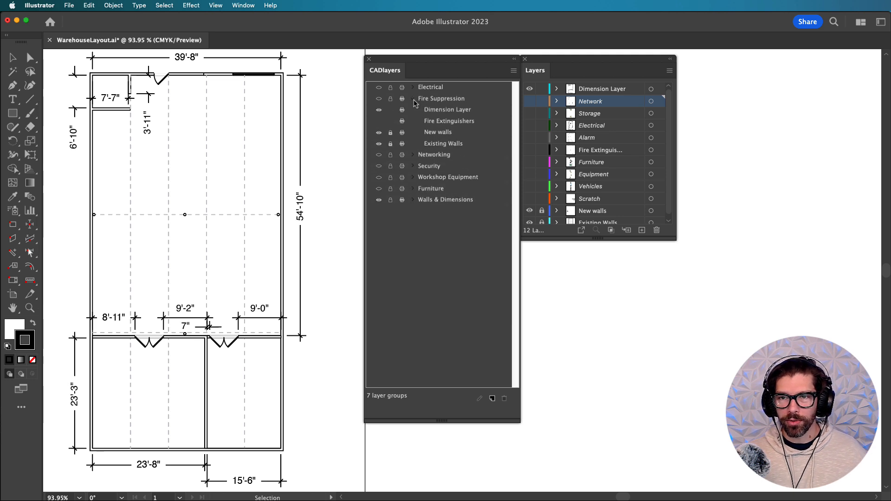
pyautogui.click(413, 87)
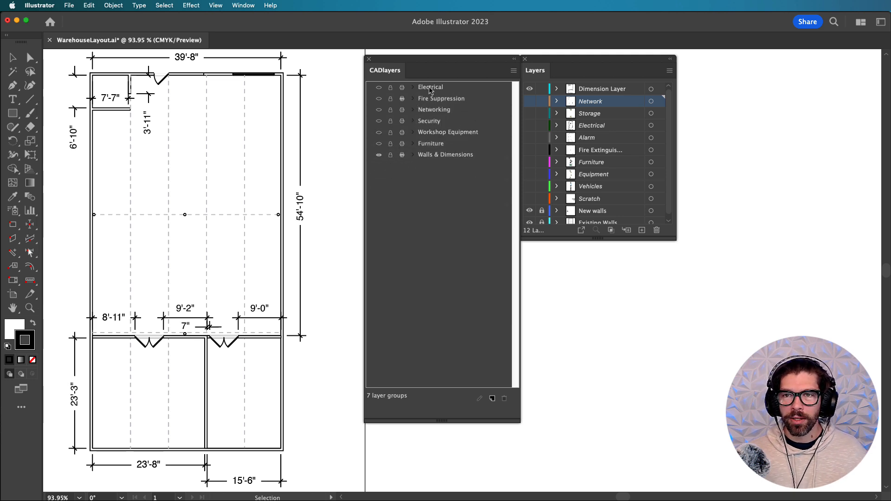
pyautogui.click(429, 87)
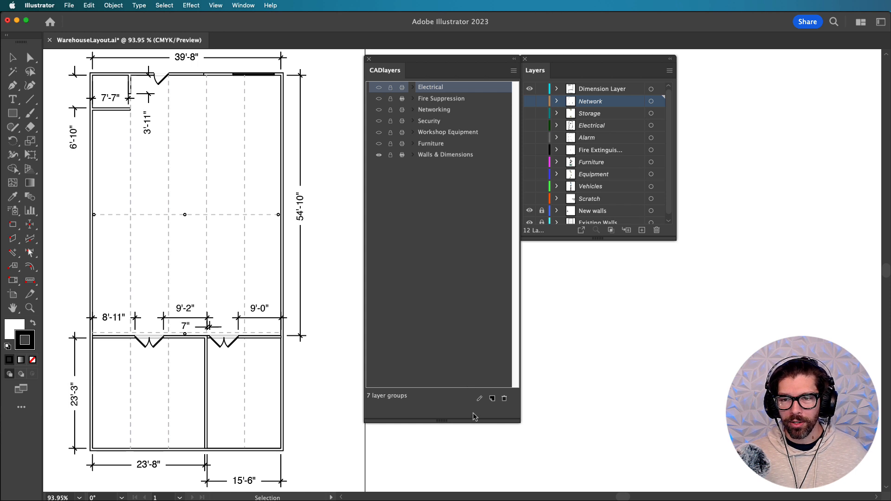
# Edit the Electrical group's layer membership, confirm it, and reopen its edit dialog.
pyautogui.click(479, 398)
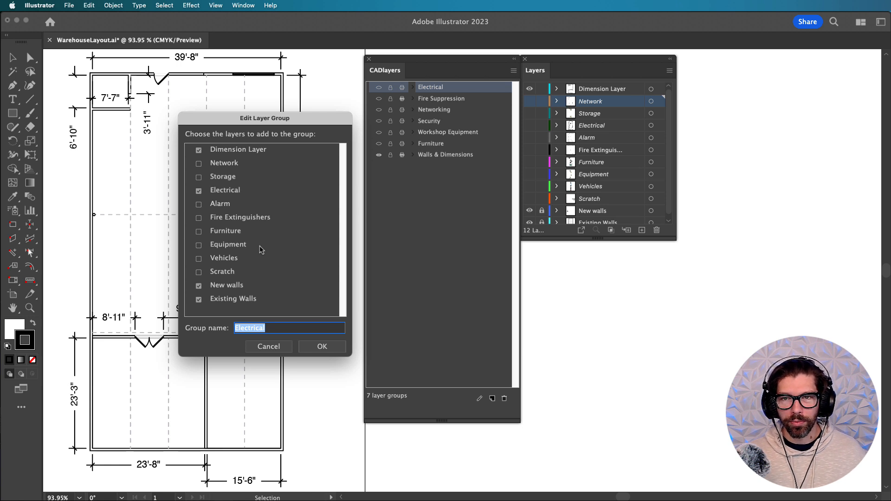
pyautogui.moveTo(295, 253)
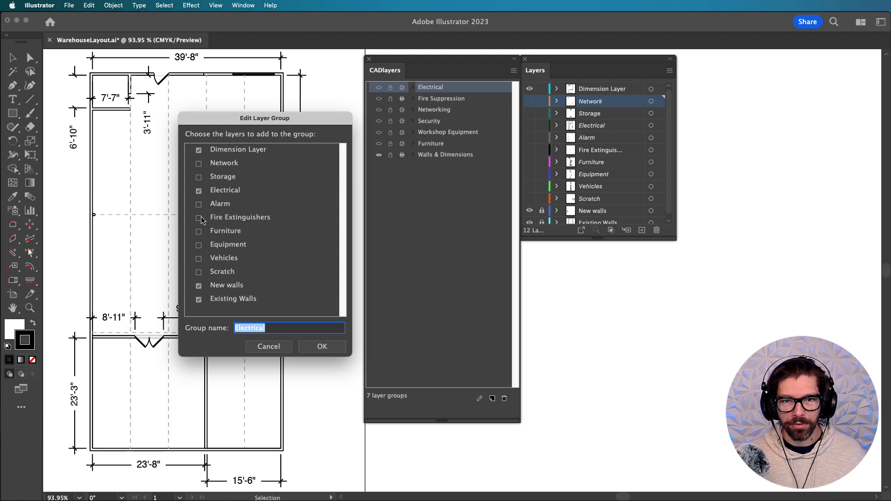
pyautogui.moveTo(217, 199)
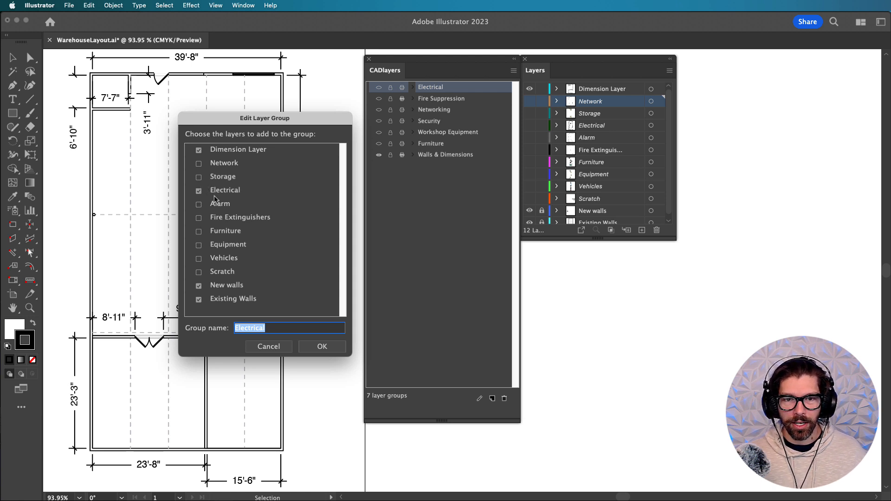
pyautogui.click(198, 203)
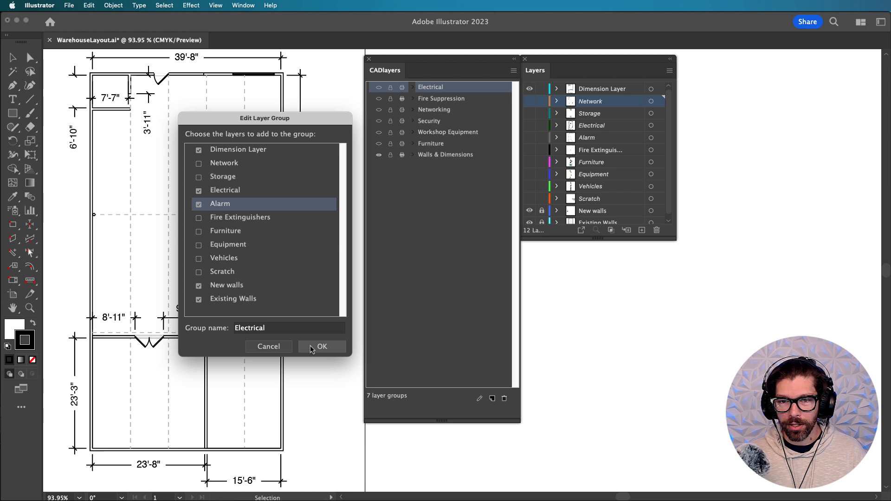
pyautogui.click(289, 328)
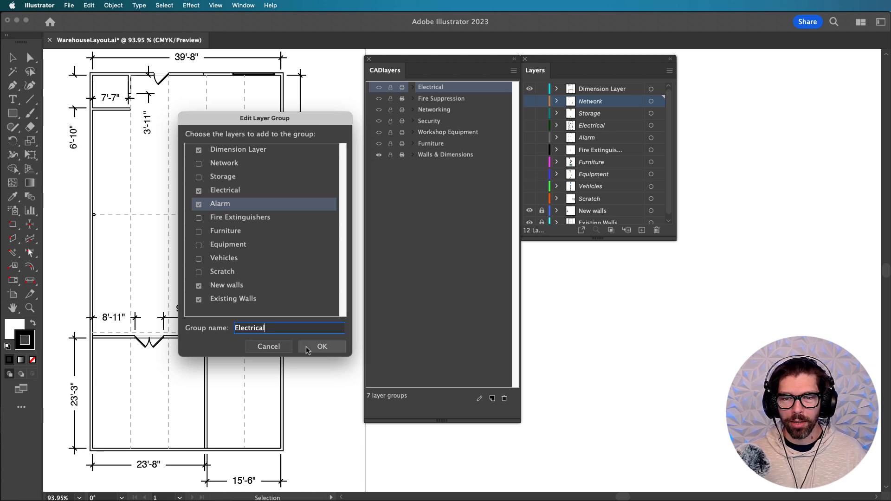
pyautogui.click(322, 346)
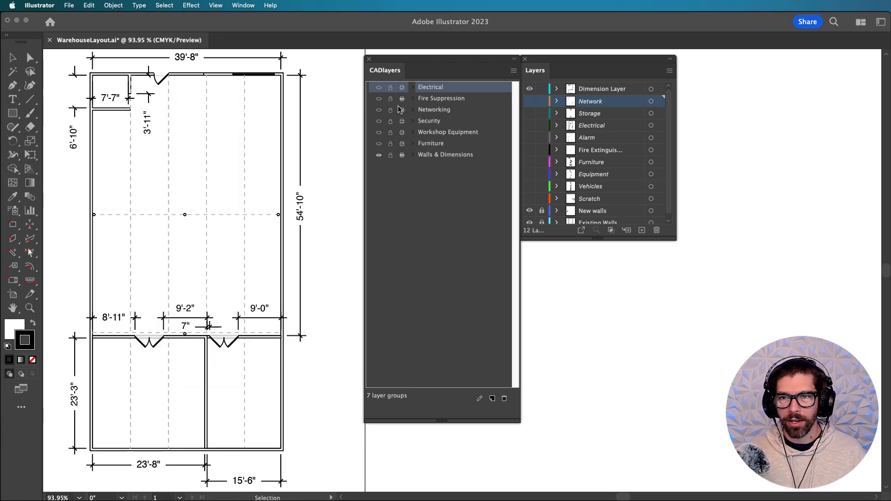
pyautogui.click(412, 86)
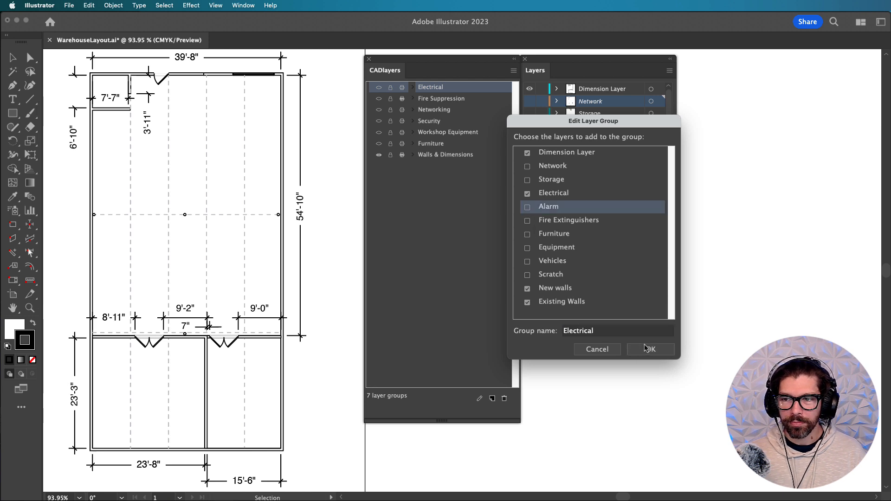
# Confirm the Electrical group and display its circuits, fixtures, walls and dimensions on the plan.
pyautogui.click(650, 349)
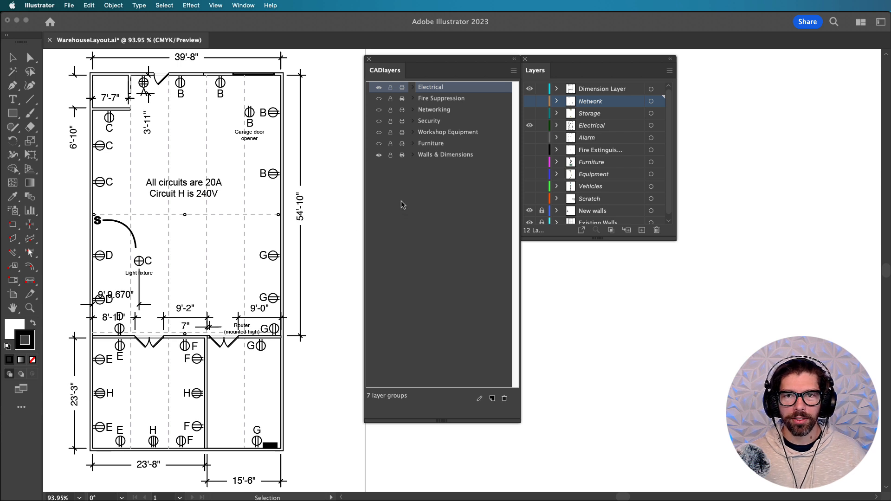
pyautogui.moveTo(398, 173)
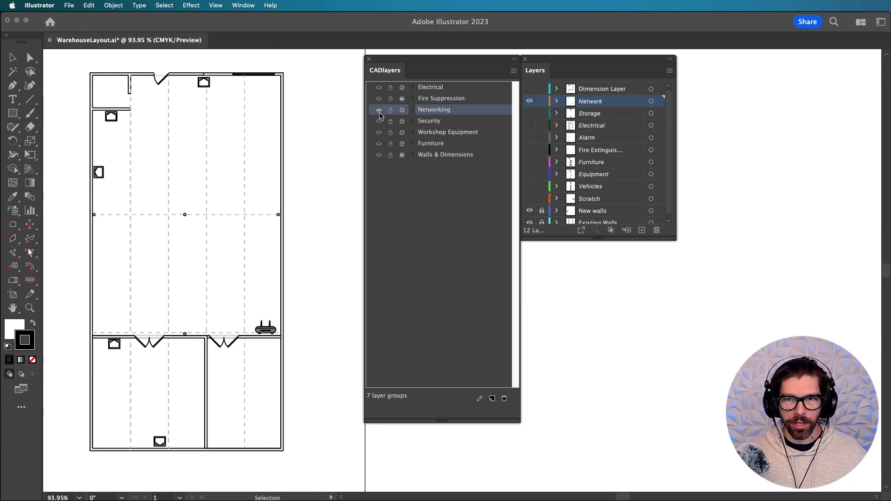
pyautogui.click(378, 109)
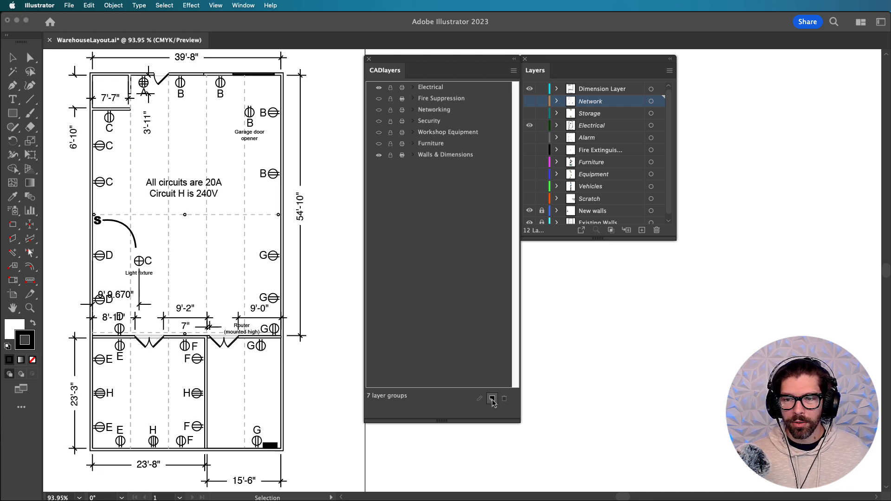
# Create a 'Fire Marshal' layer group with Dimension Layer, Electrical, Fire Extinguishers, New walls and Existing Walls.
pyautogui.click(492, 398)
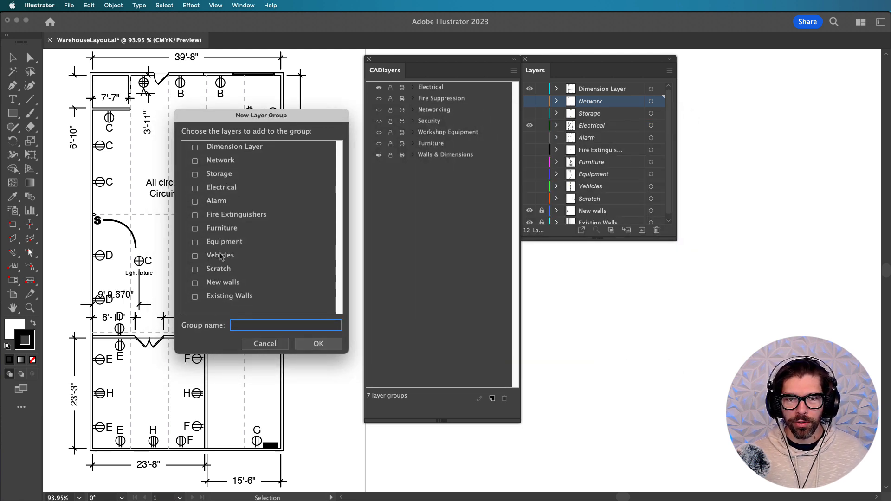
pyautogui.click(196, 295)
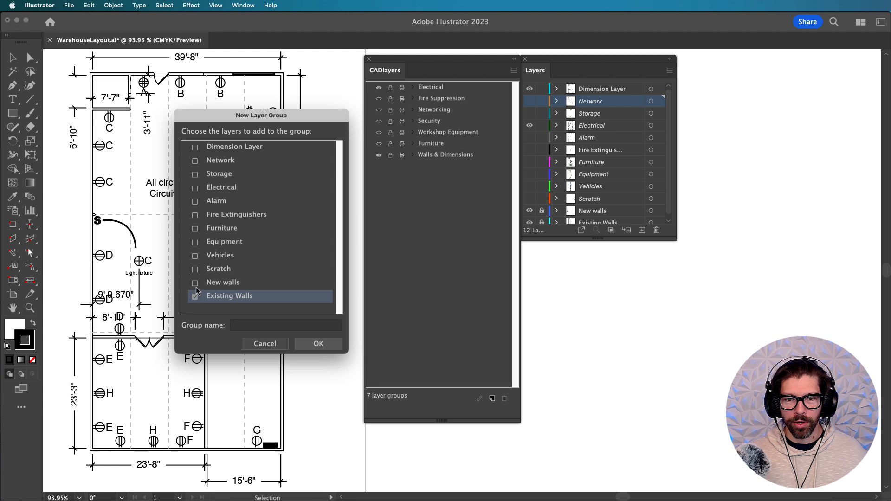
pyautogui.click(196, 283)
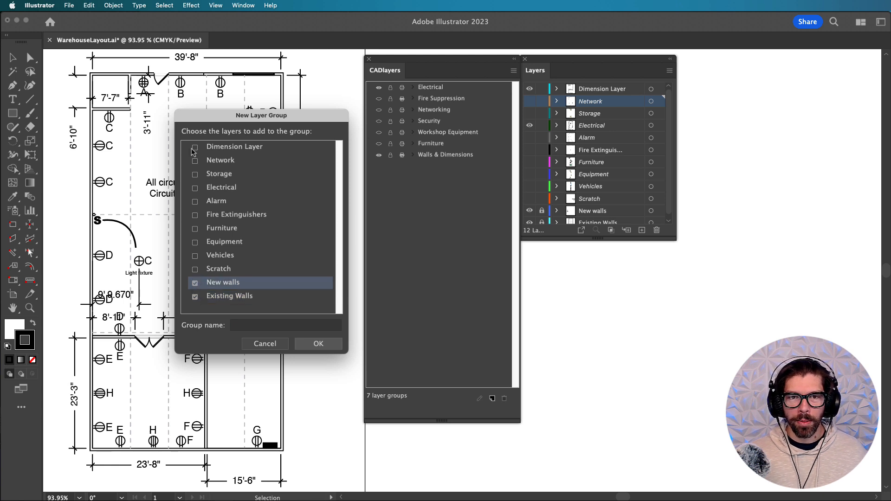
pyautogui.click(195, 147)
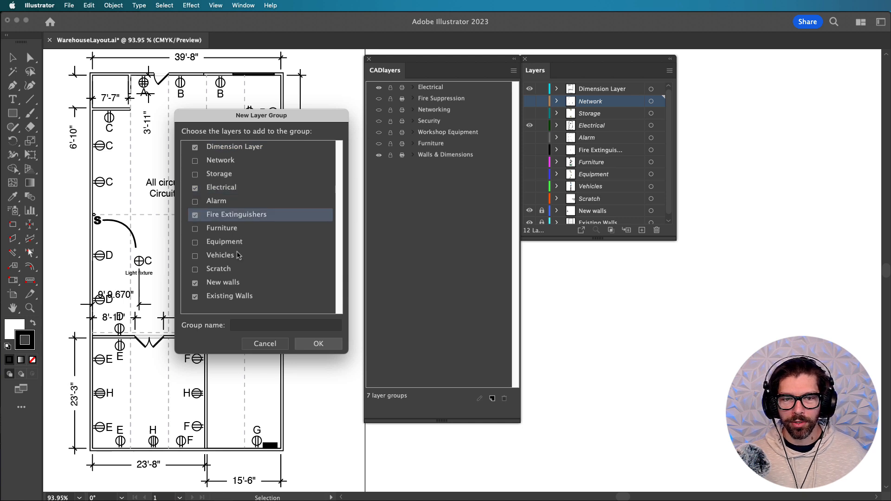
pyautogui.click(285, 325)
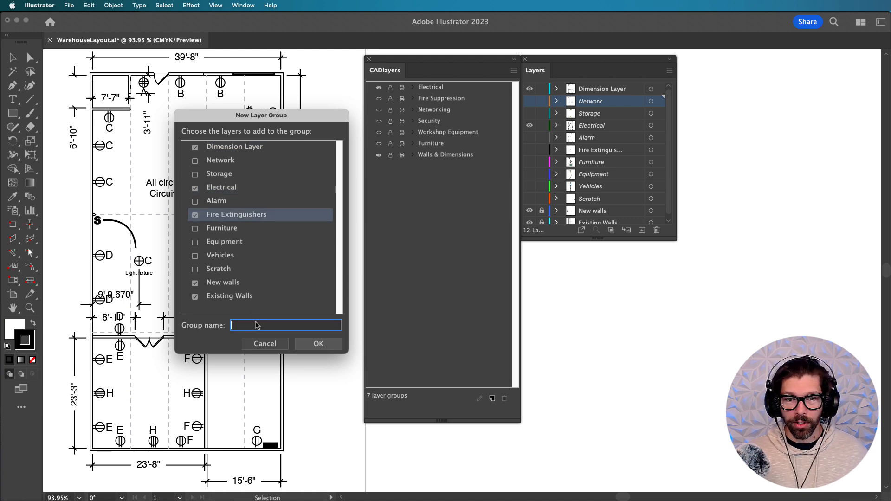
pyautogui.write('Fire Marsh')
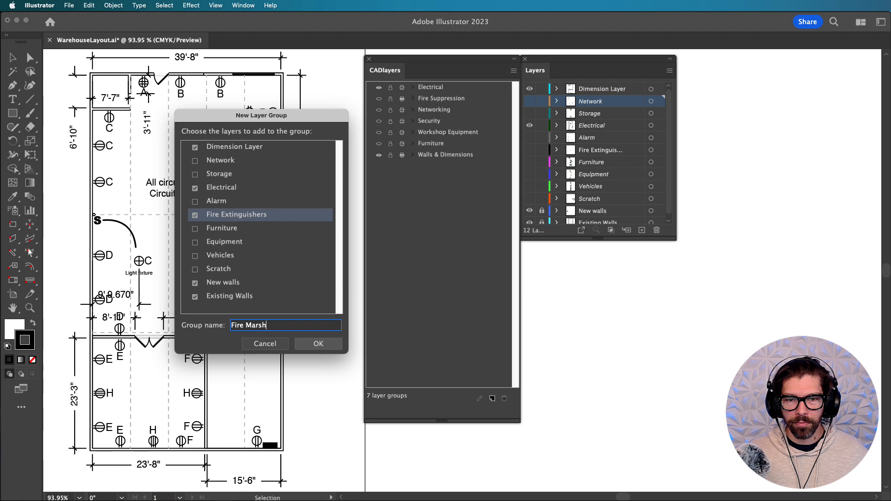
pyautogui.click(318, 343)
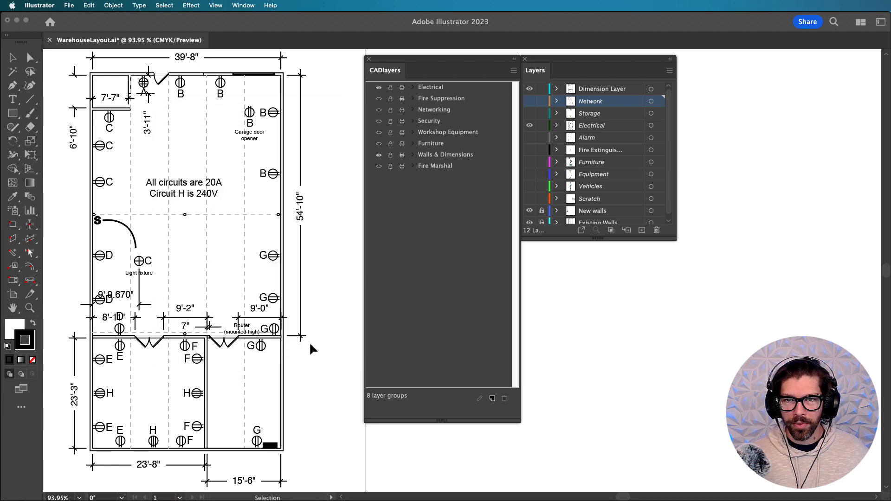
# Show and expand the Fire Marshal group so its extinguisher symbols appear, briefly peeking at the Security group.
pyautogui.click(435, 165)
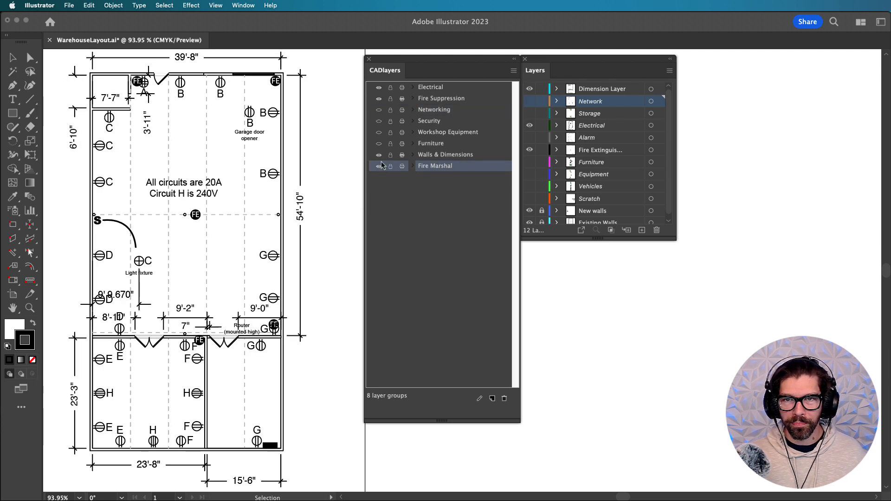
pyautogui.click(413, 165)
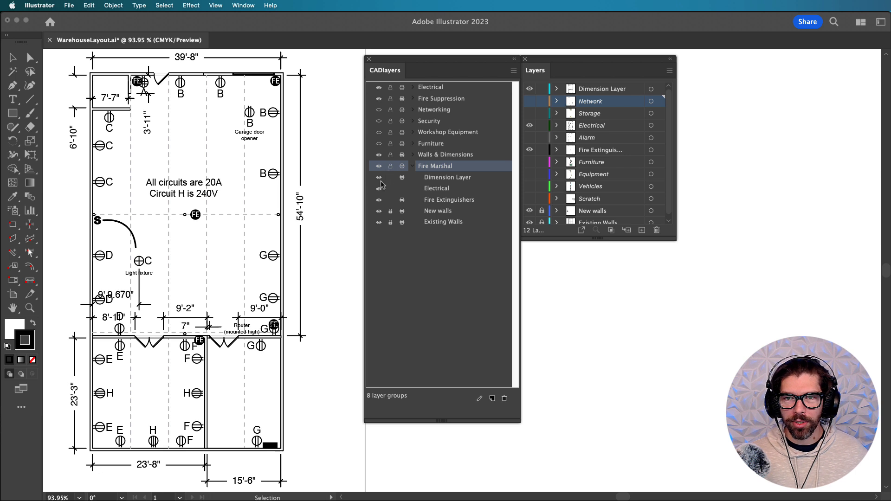
pyautogui.moveTo(378, 184)
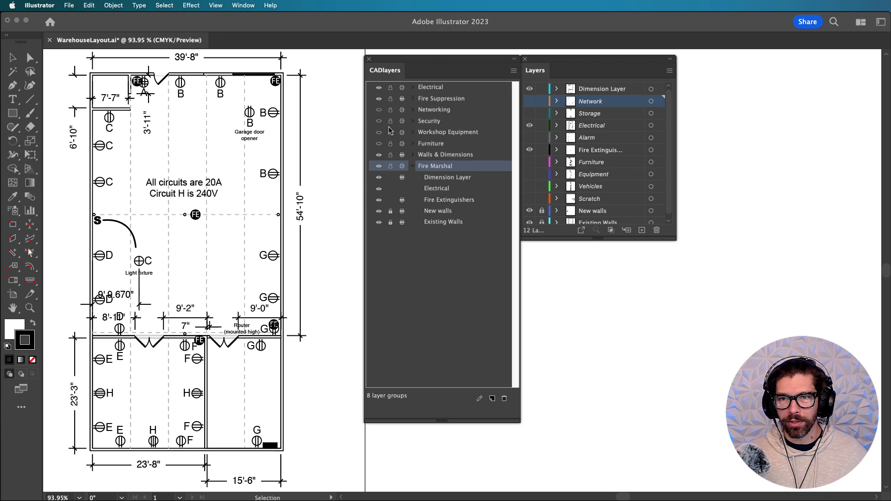
pyautogui.click(412, 120)
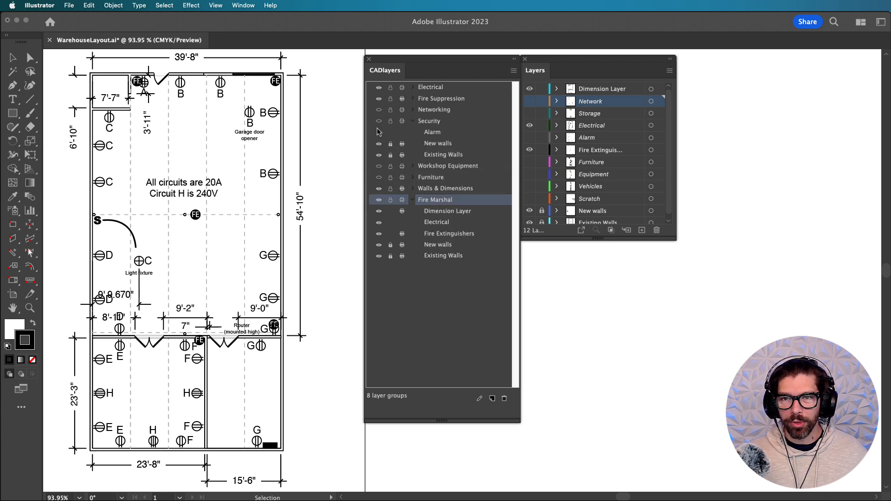
pyautogui.click(412, 120)
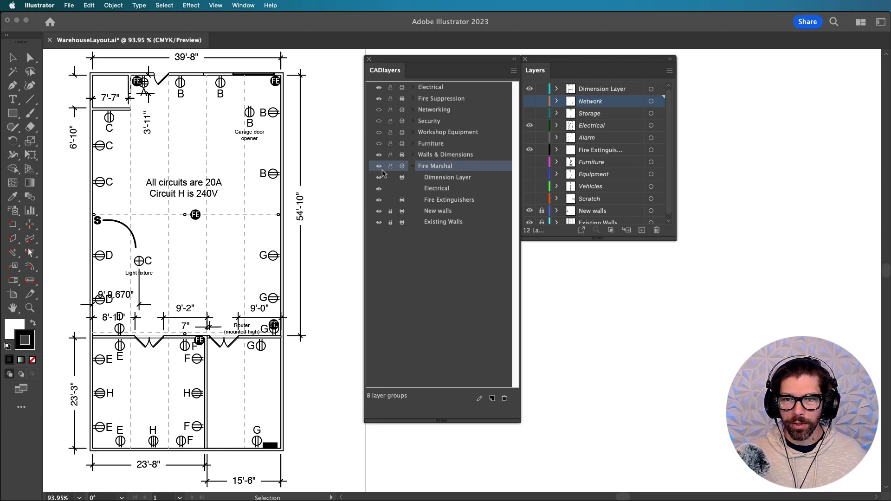
pyautogui.moveTo(383, 146)
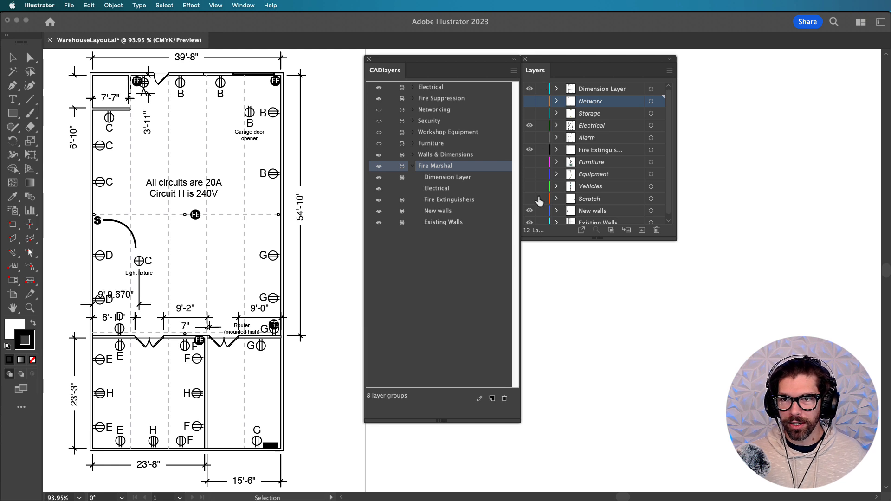
pyautogui.moveTo(475, 244)
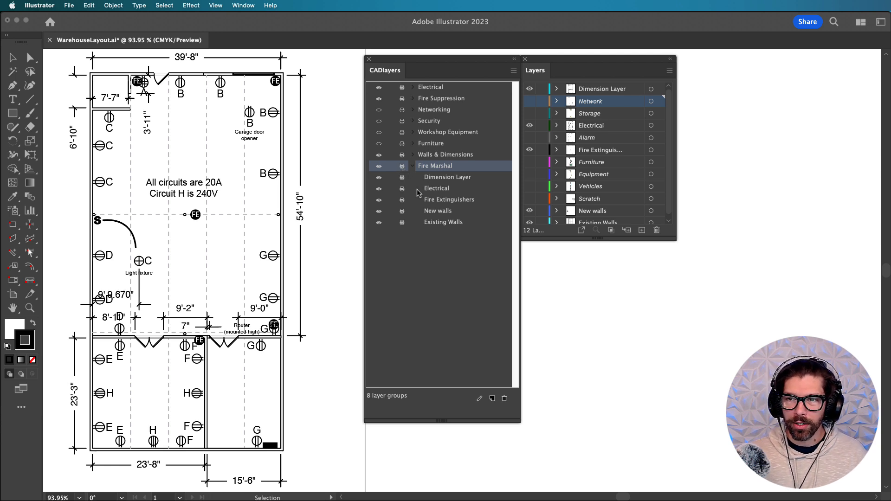
pyautogui.moveTo(409, 187)
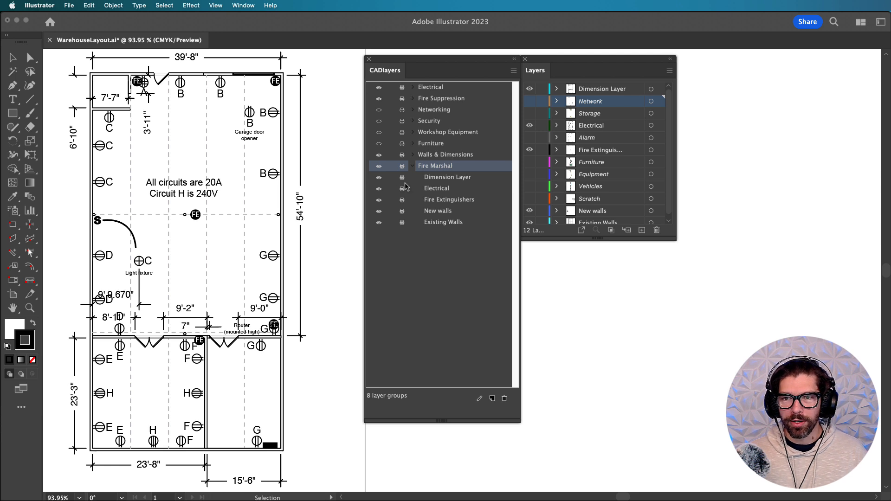
# Set Dimension Layer to non-printing via its layer options, then reselect the Fire Marshal group.
pyautogui.click(447, 176)
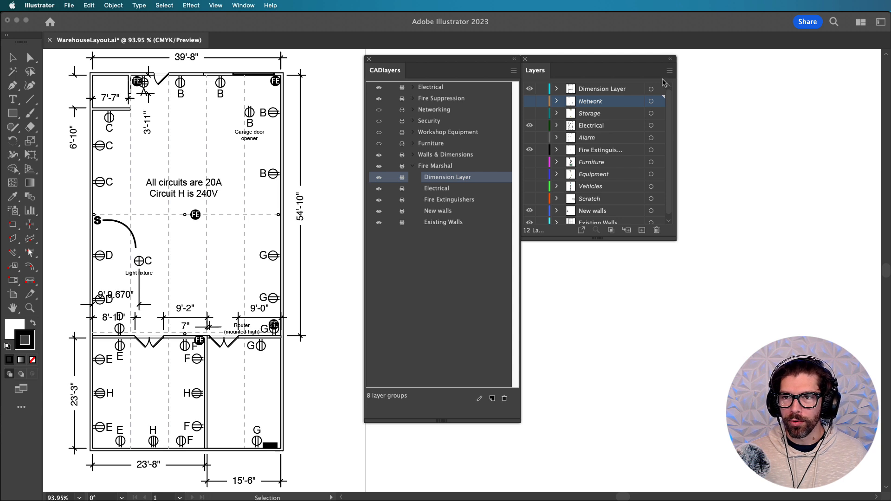
pyautogui.click(669, 70)
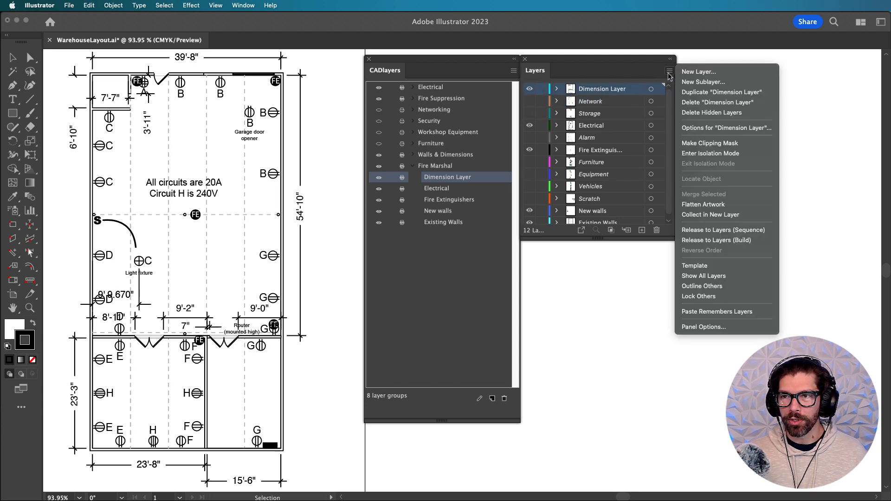
pyautogui.moveTo(740, 133)
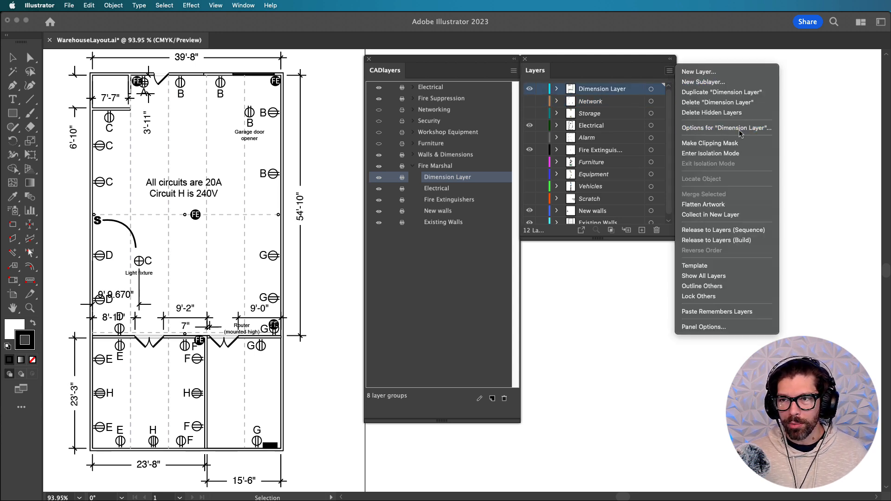
pyautogui.click(726, 128)
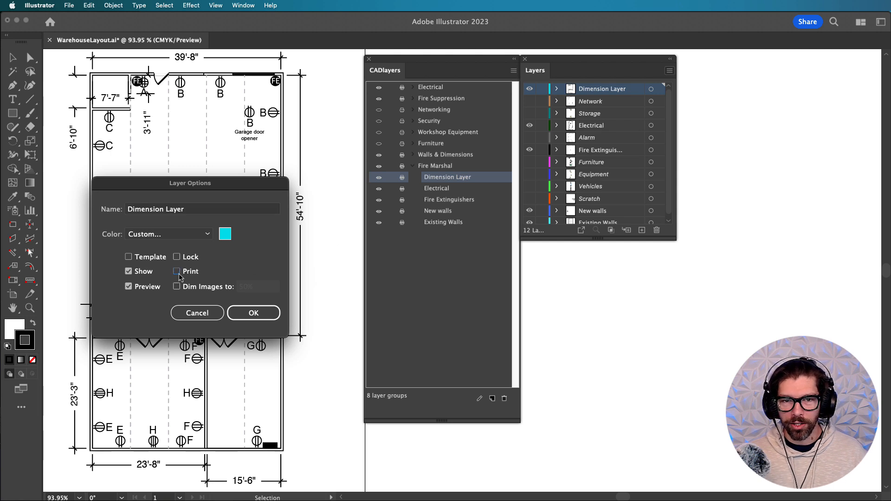
pyautogui.click(253, 313)
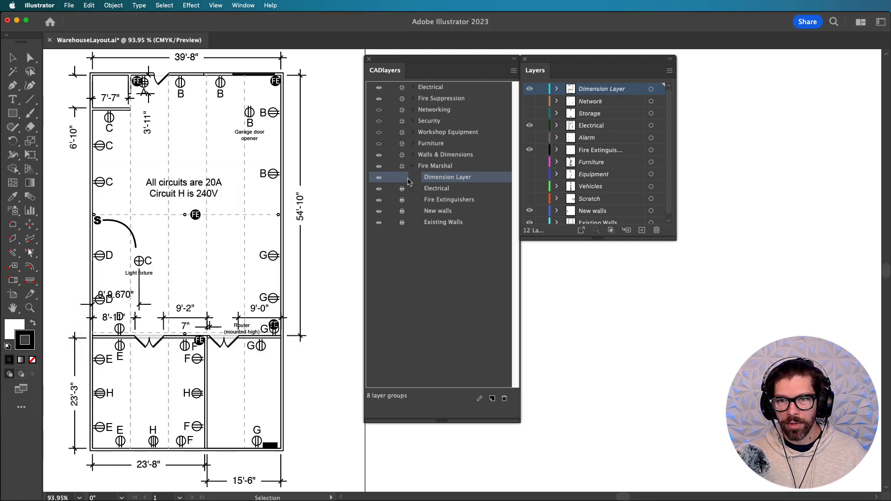
pyautogui.click(435, 165)
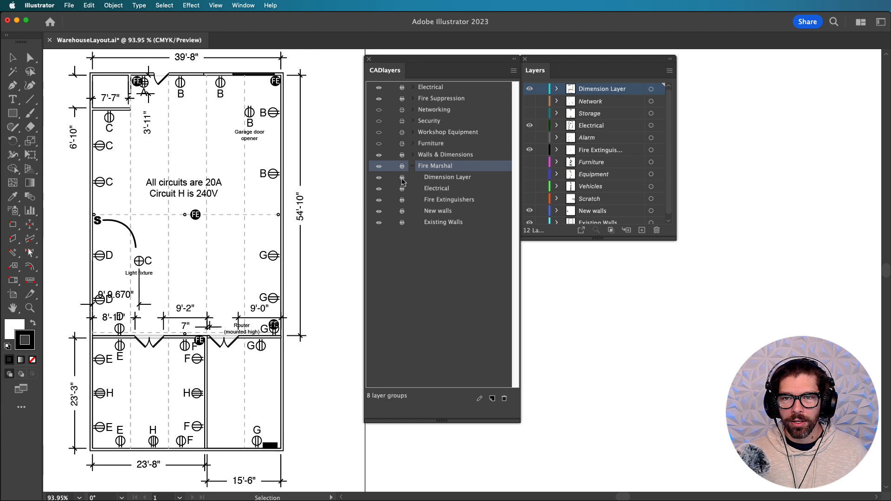
# Isolate the Networking, Security and Electrical groups in turn, ending on Electrical.
pyautogui.click(447, 176)
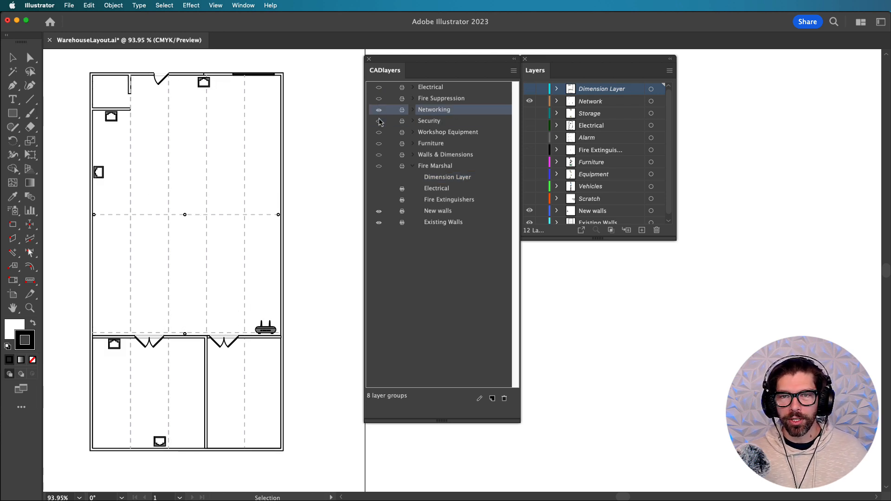
pyautogui.click(429, 120)
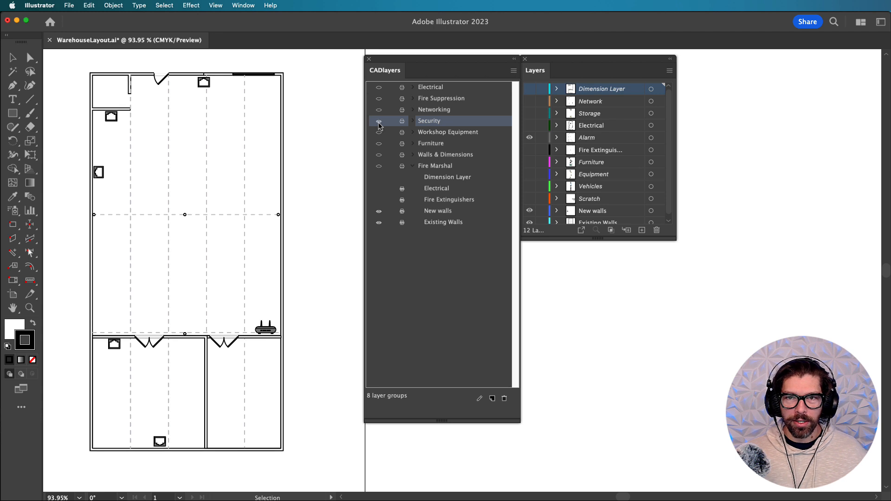
pyautogui.click(379, 87)
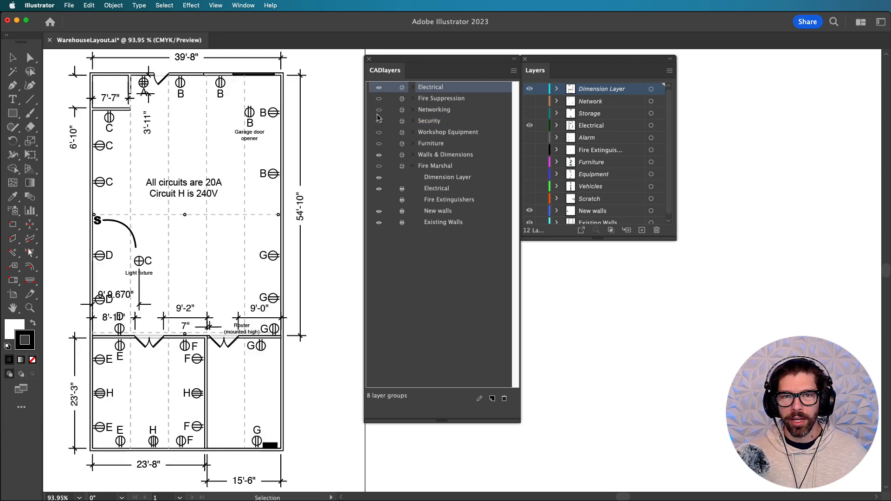
pyautogui.moveTo(377, 134)
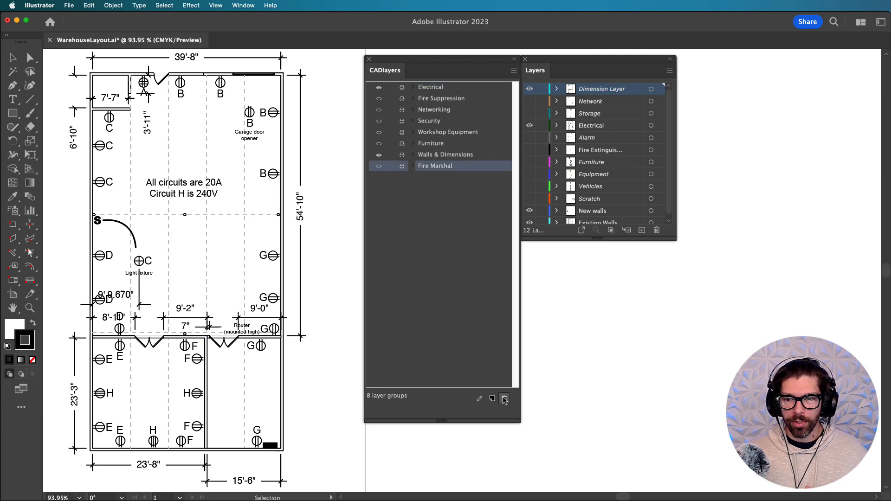
# Delete the temporary Fire Marshal group, leaving seven groups in CADlayers.
pyautogui.click(502, 398)
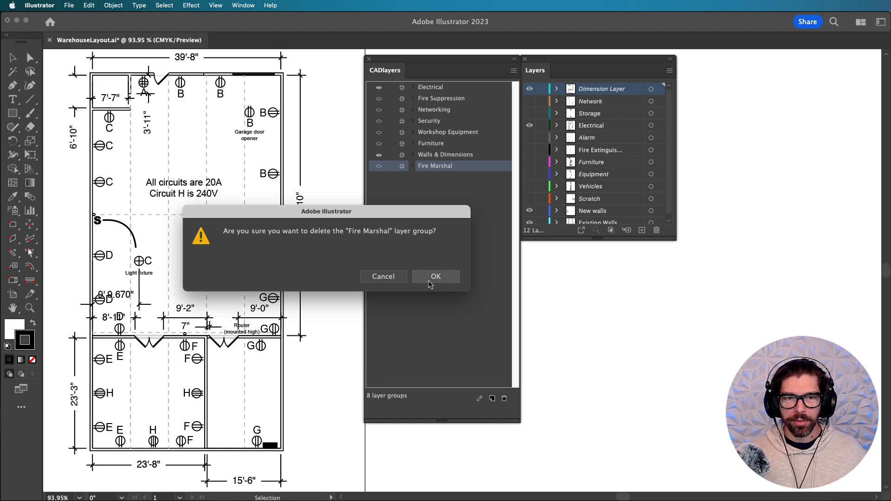
pyautogui.click(435, 277)
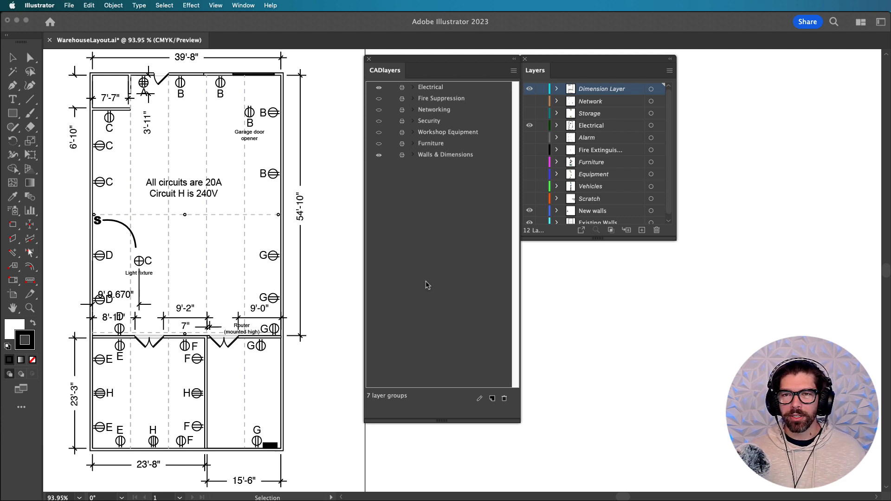
pyautogui.moveTo(432, 213)
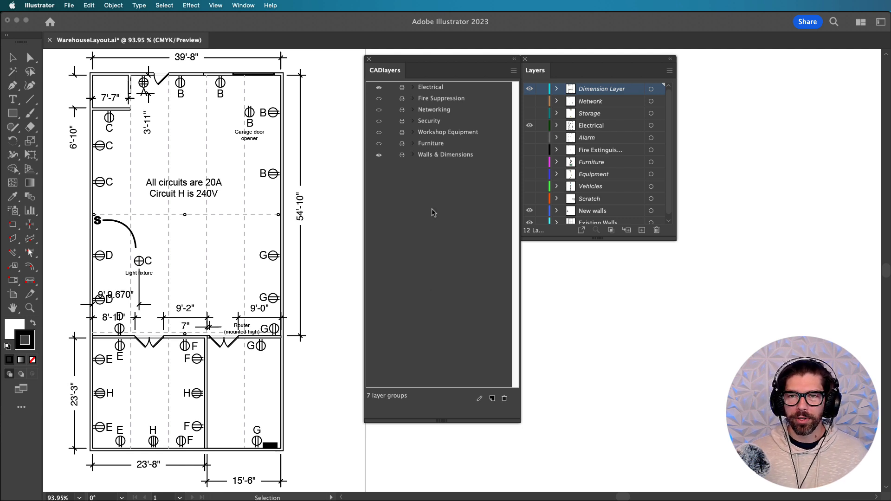
pyautogui.click(669, 70)
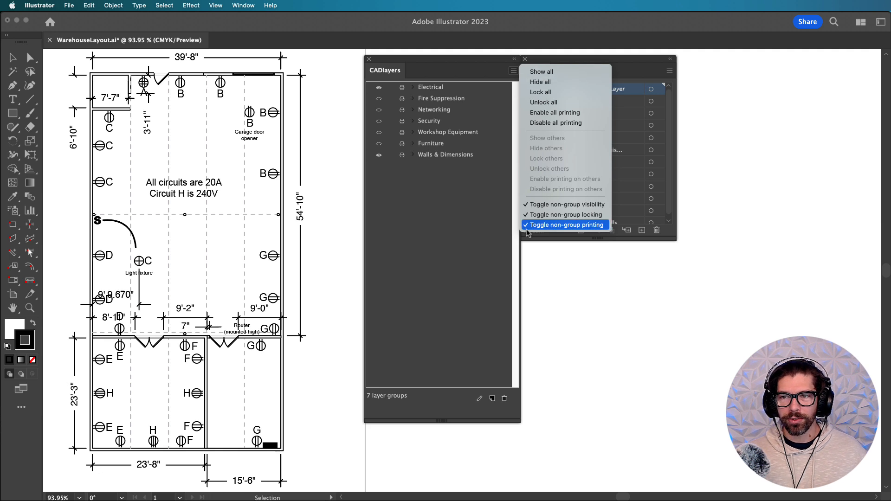